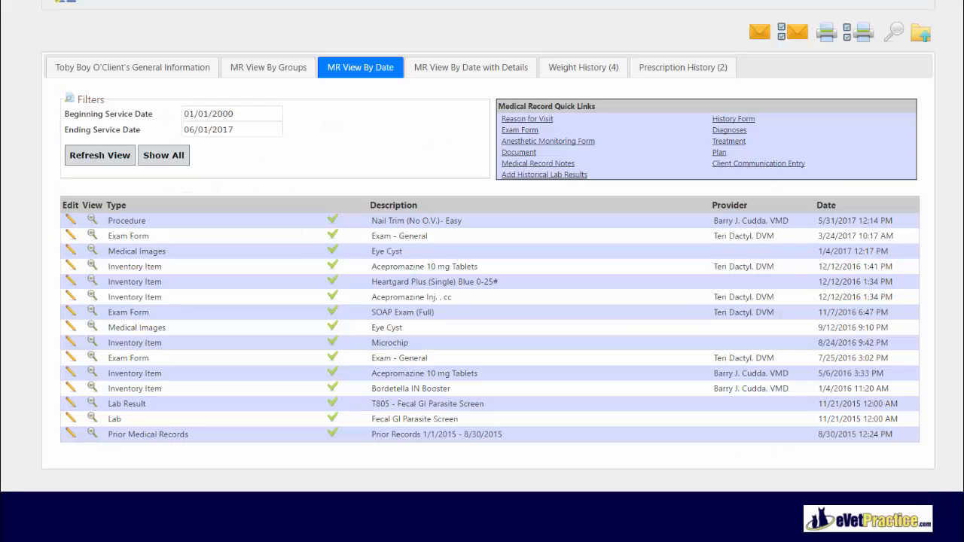
mouse_move(616, 105)
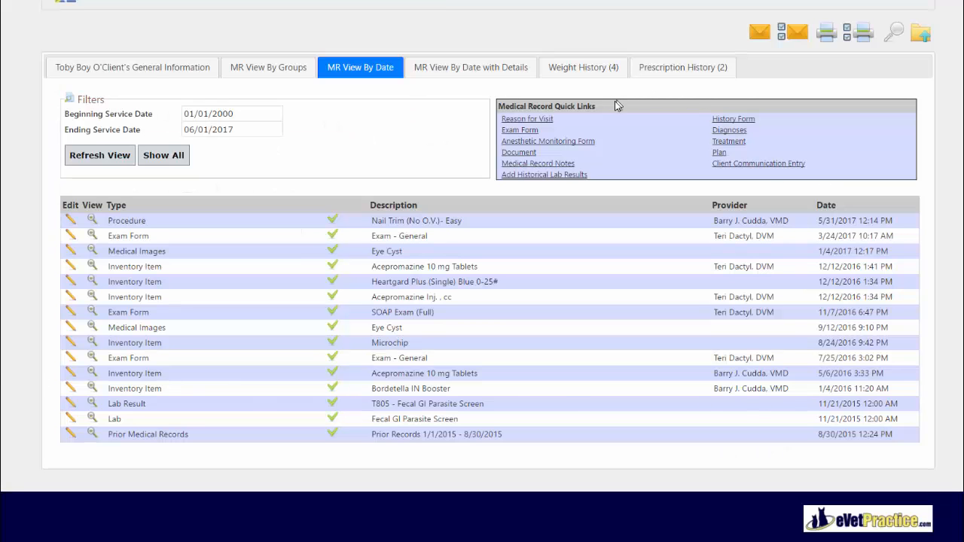
mouse_move(661, 161)
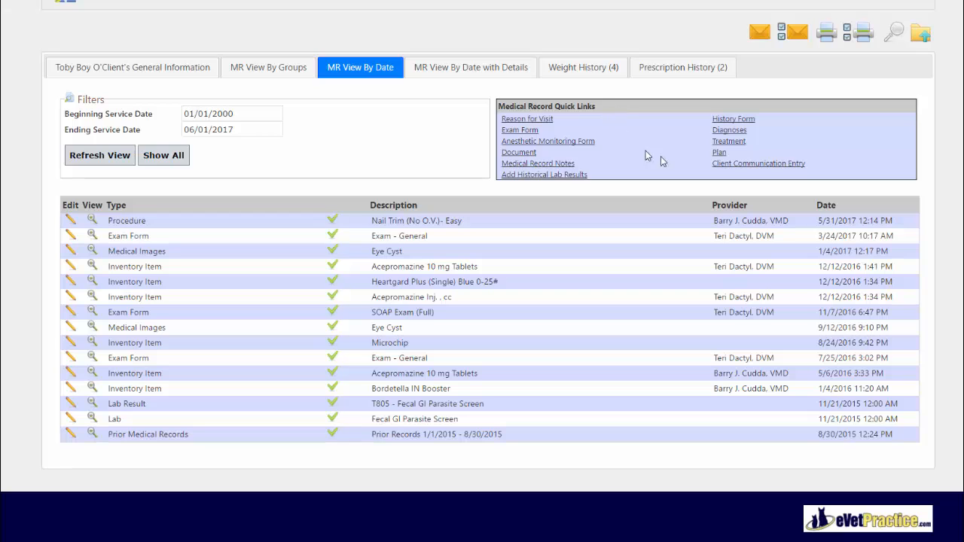
mouse_move(747, 135)
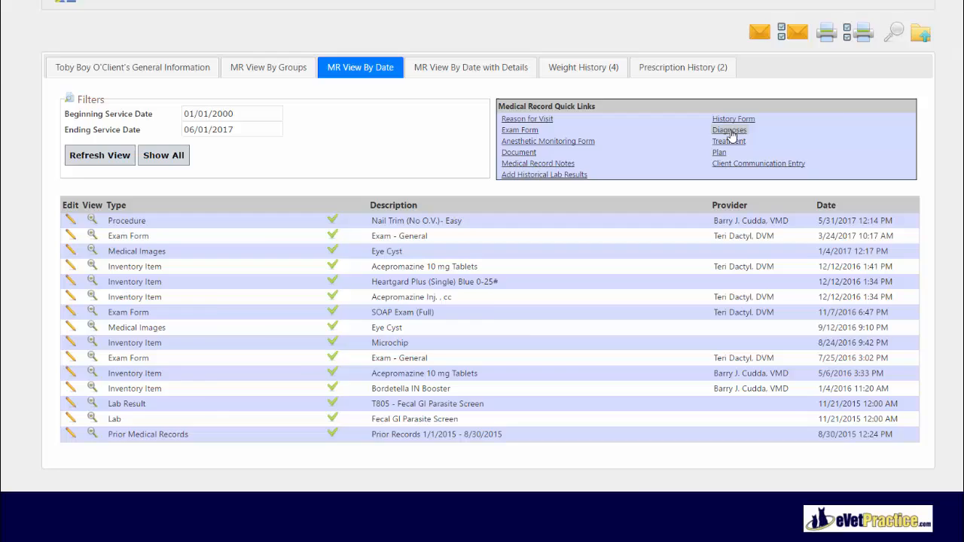
Start a new diagnosis for the patient named 'Achilles Tendon Tear'.
left_click(729, 130)
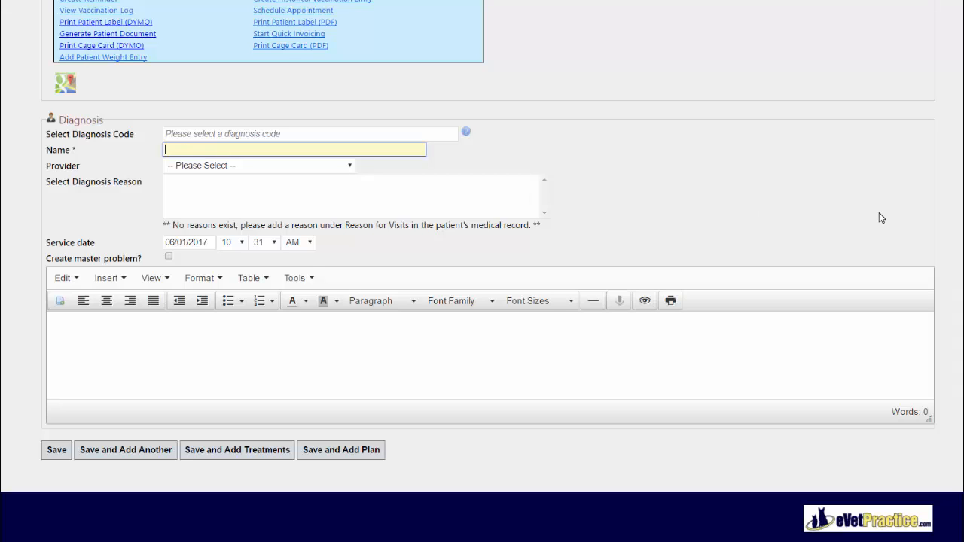
type("Achilles")
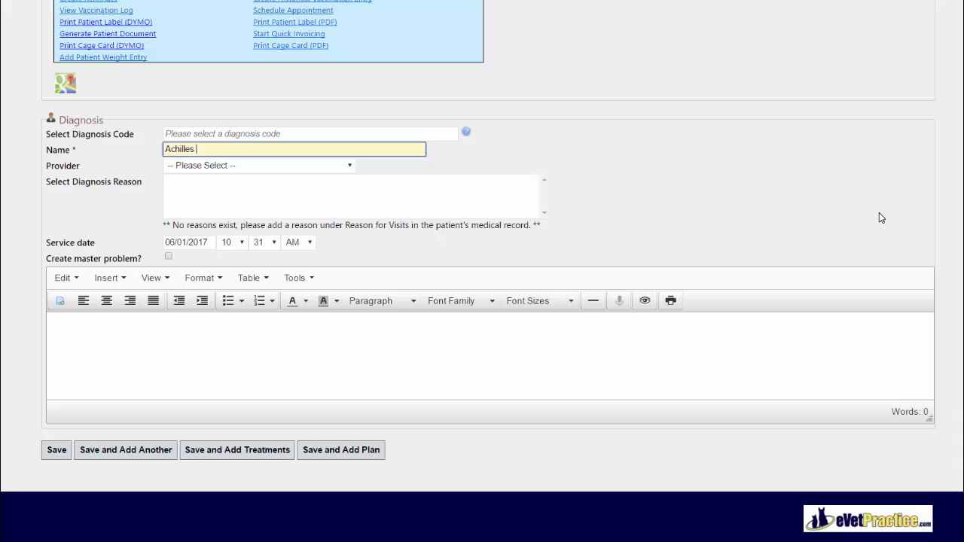
type("Tendon")
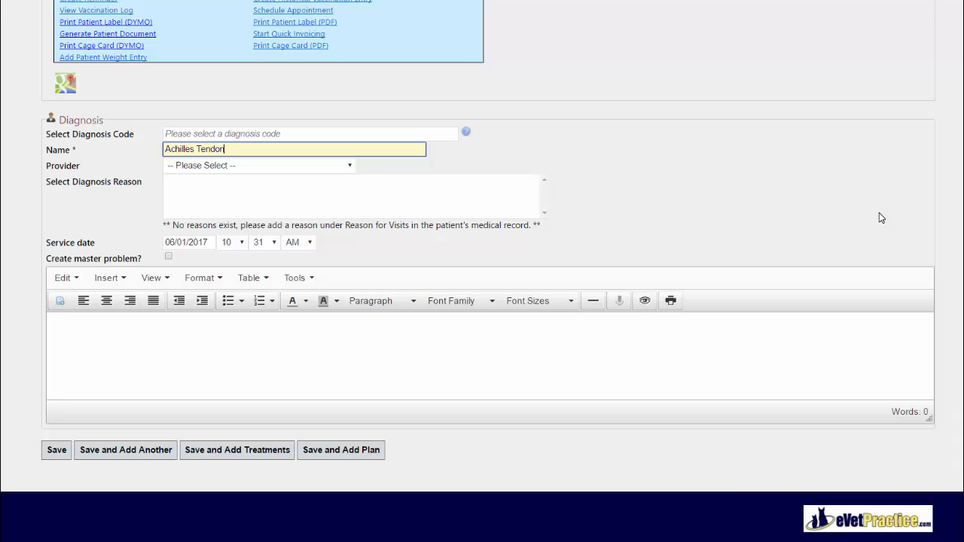
type("Tear")
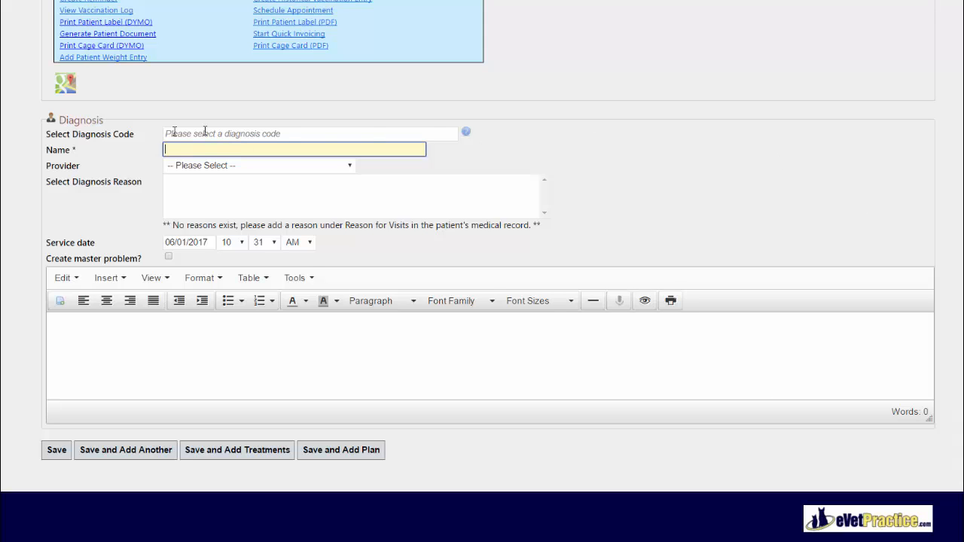
mouse_move(256, 132)
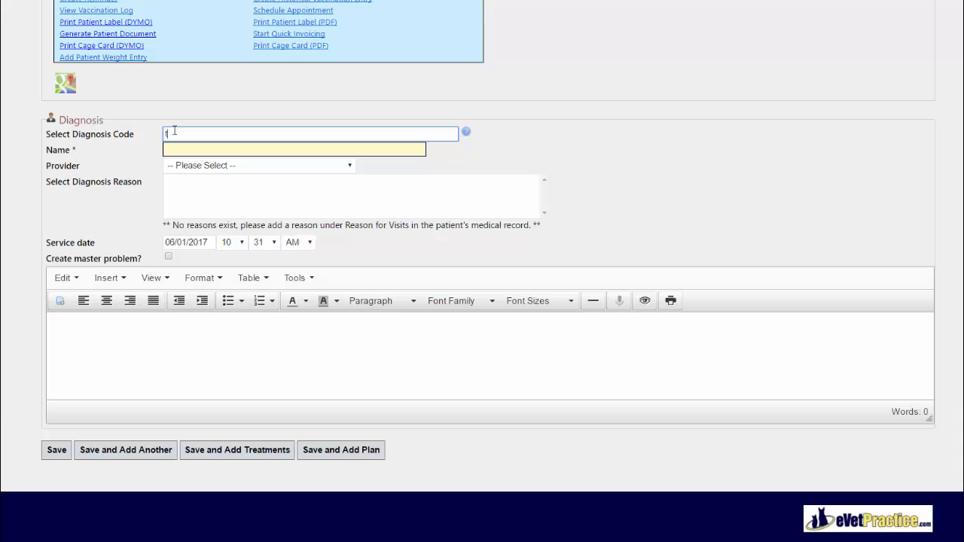
Search 'tendo' and select code Dx03290 - Avulsion-Calcaneal Tendon, filling the diagnosis name.
type("tendon")
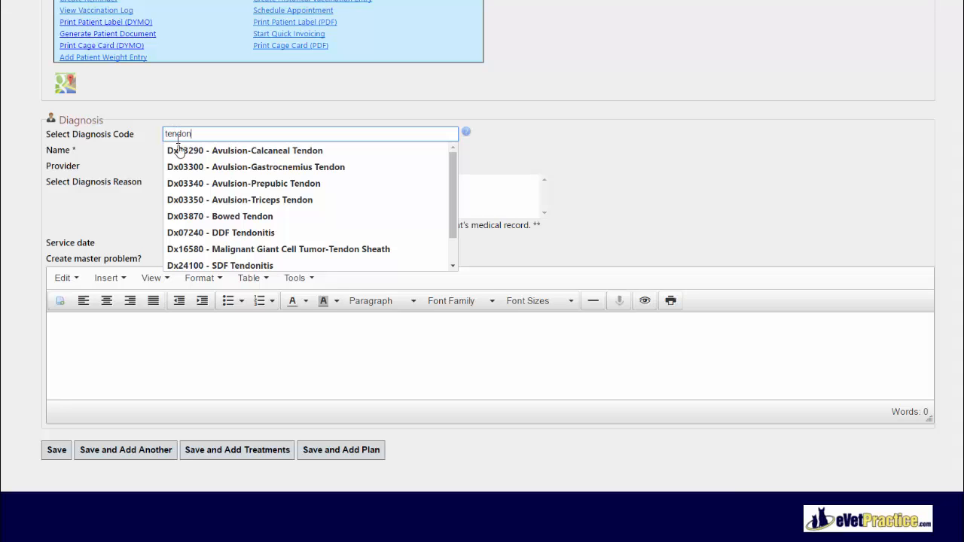
mouse_move(239, 175)
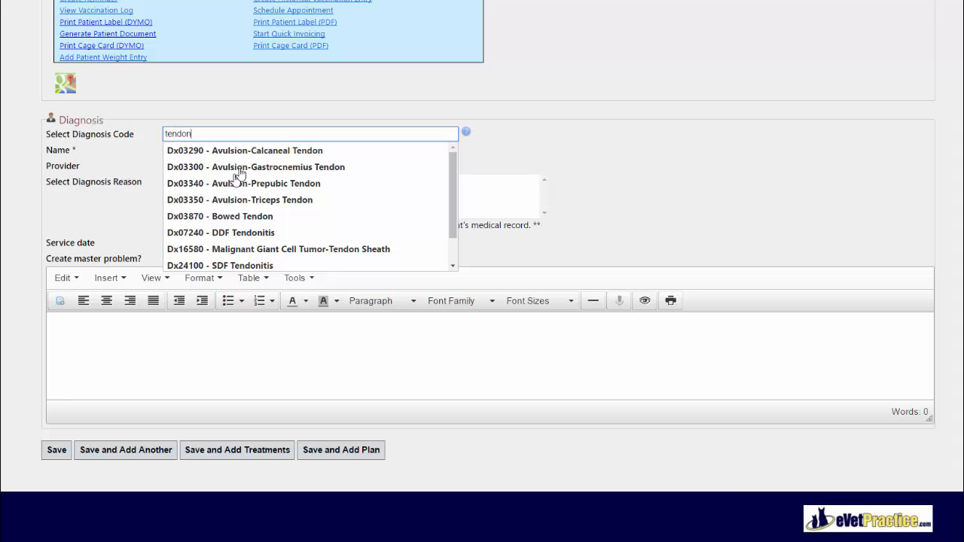
left_click(244, 151)
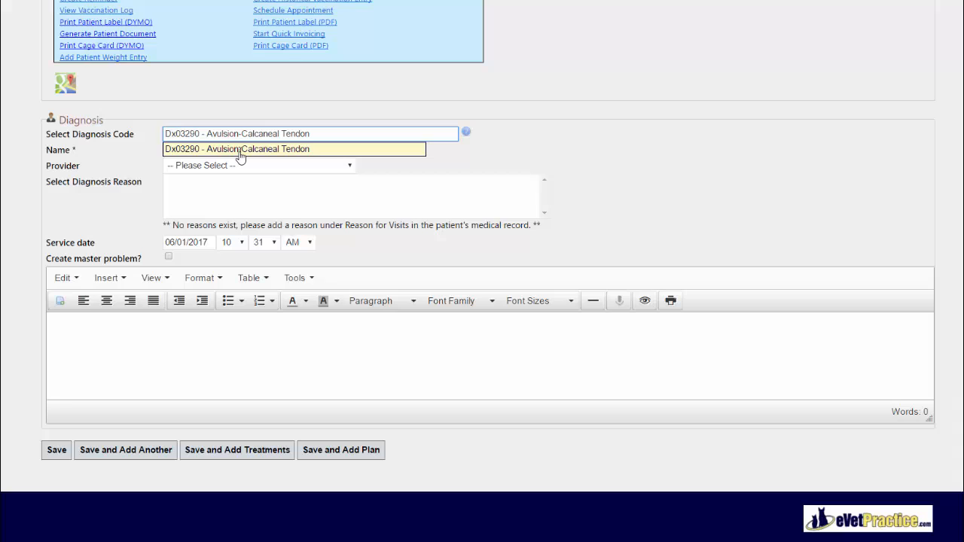
left_click(309, 132)
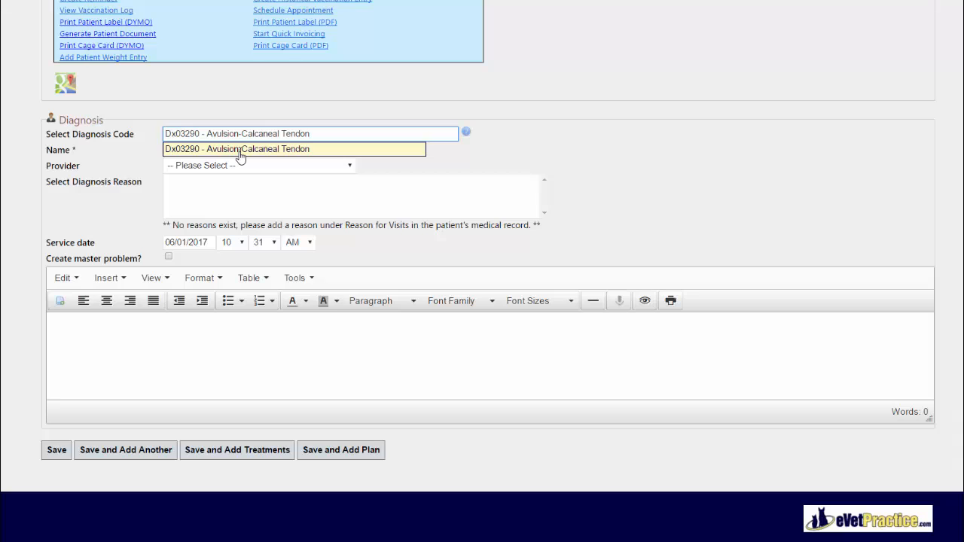
left_click(309, 132)
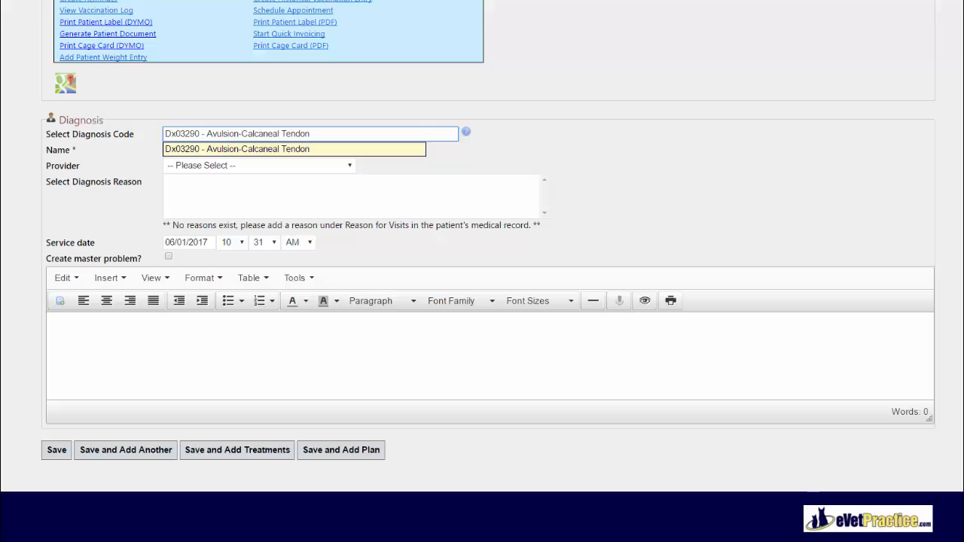
Expand Medical Record Settings on the General setup page, showing diagnosis codes enabled.
scroll("up", 3)
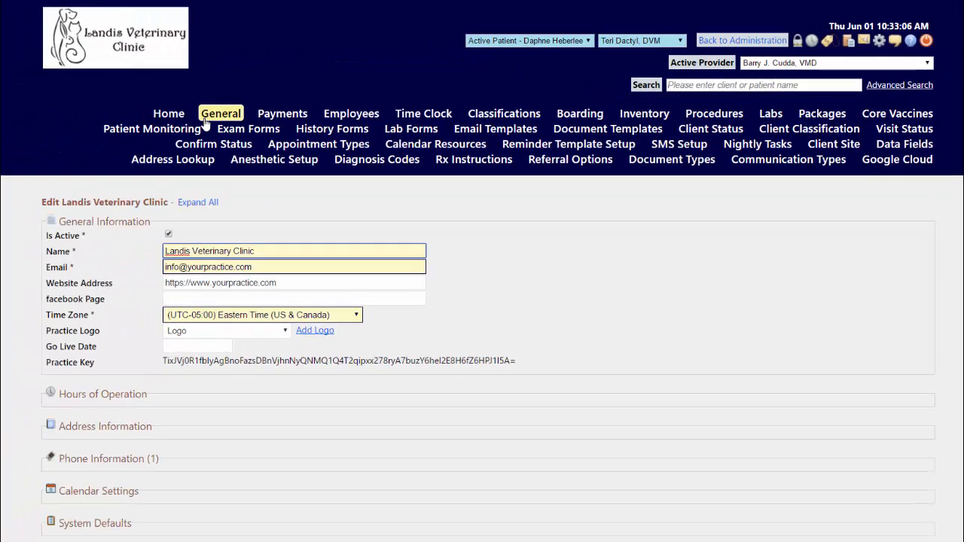
scroll("down", 3)
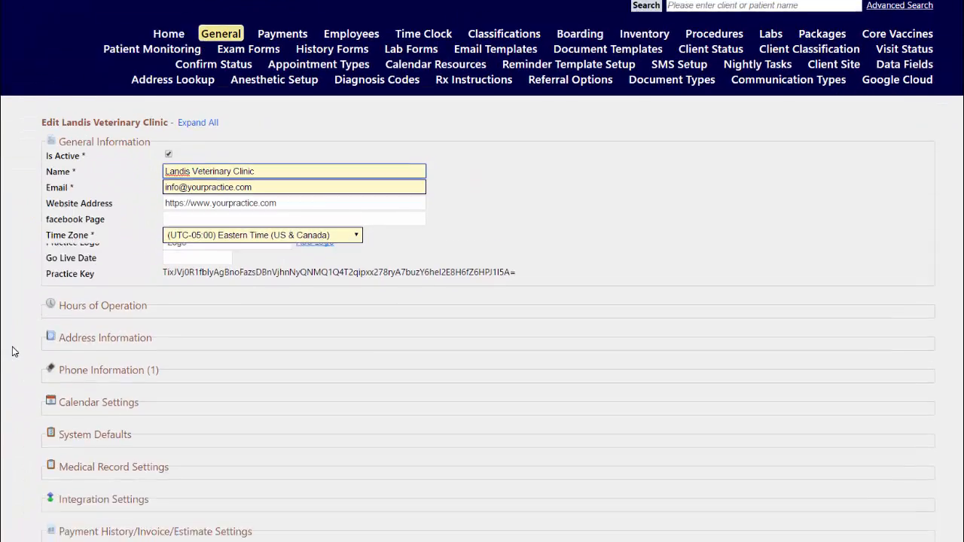
scroll("down", 3)
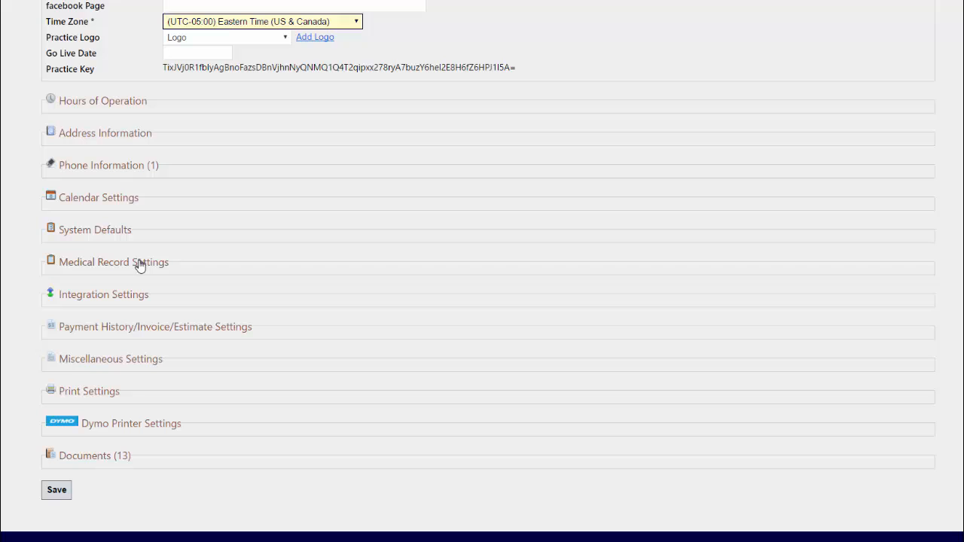
left_click(115, 262)
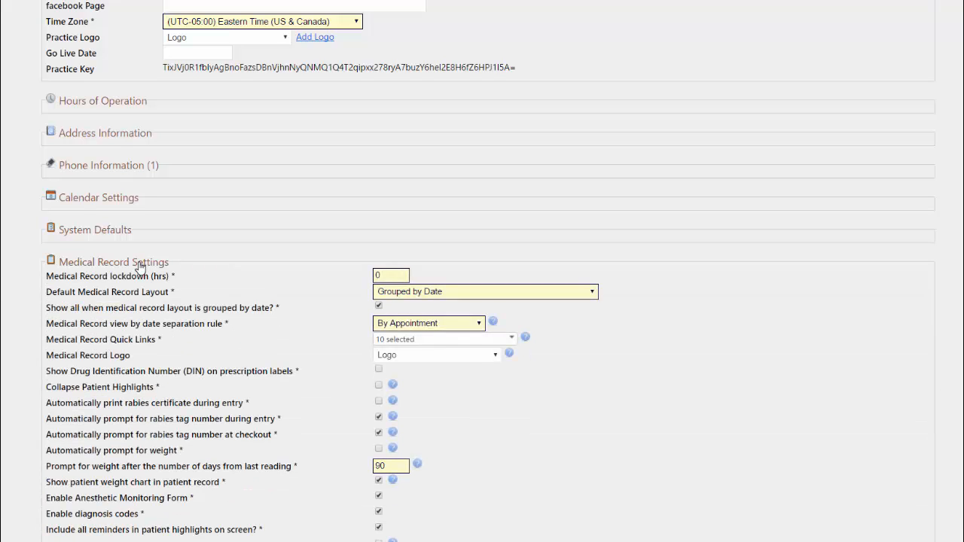
scroll("down", 3)
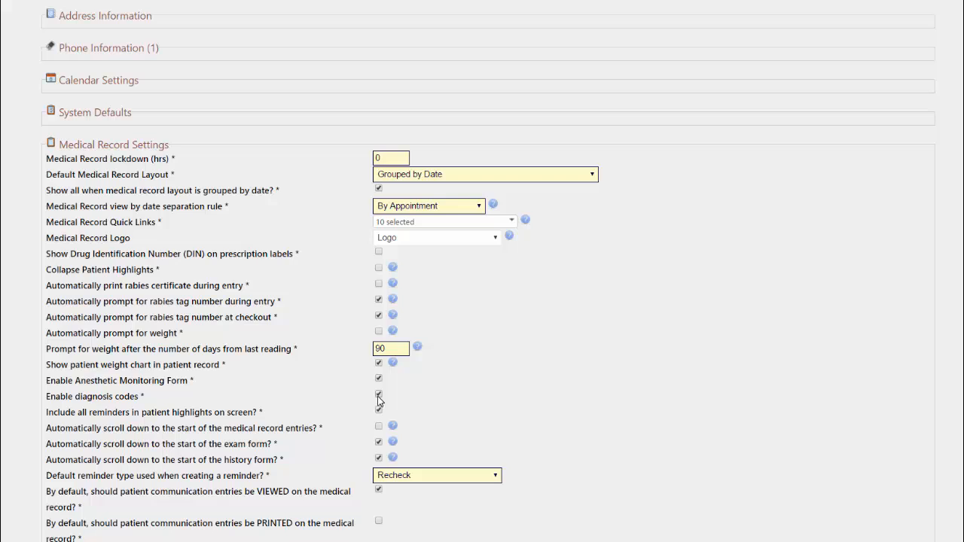
left_click(378, 398)
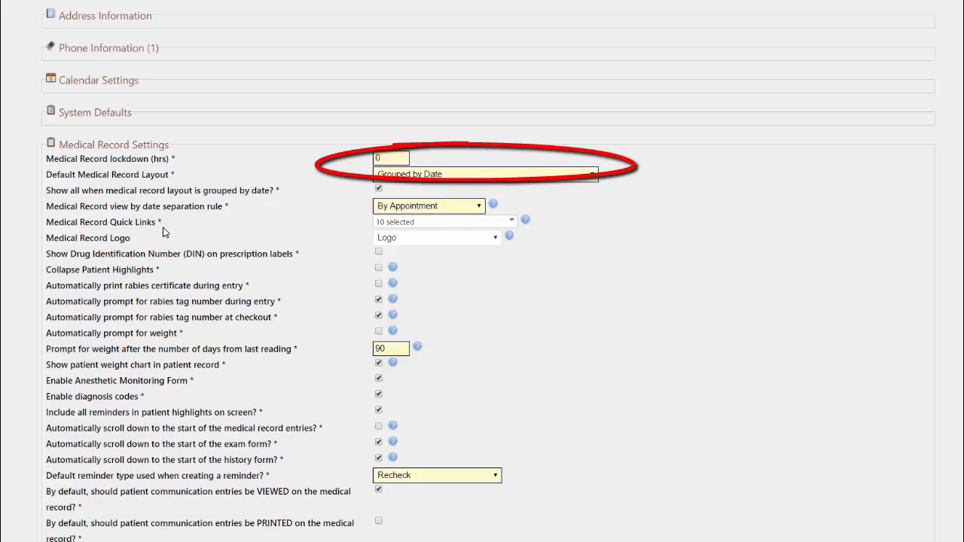
mouse_move(515, 225)
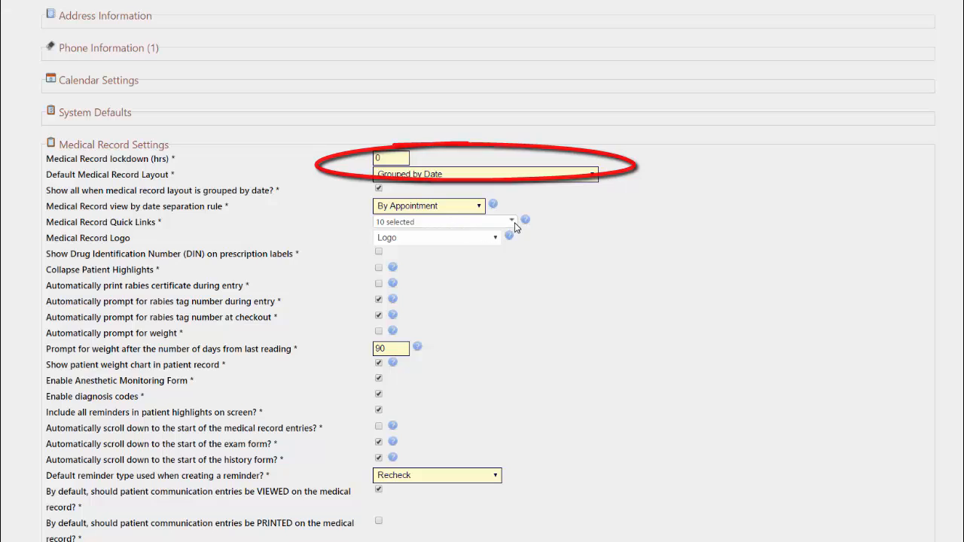
left_click(512, 219)
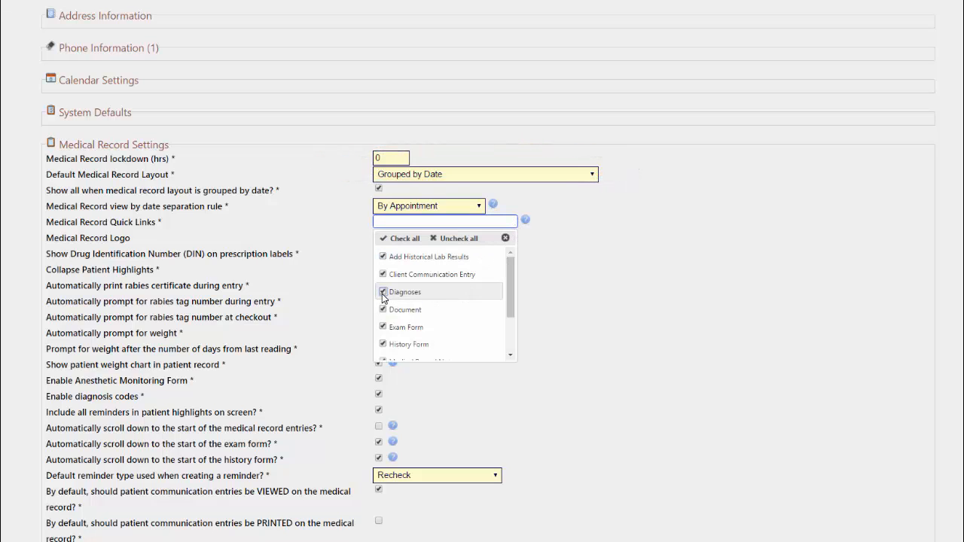
mouse_move(405, 308)
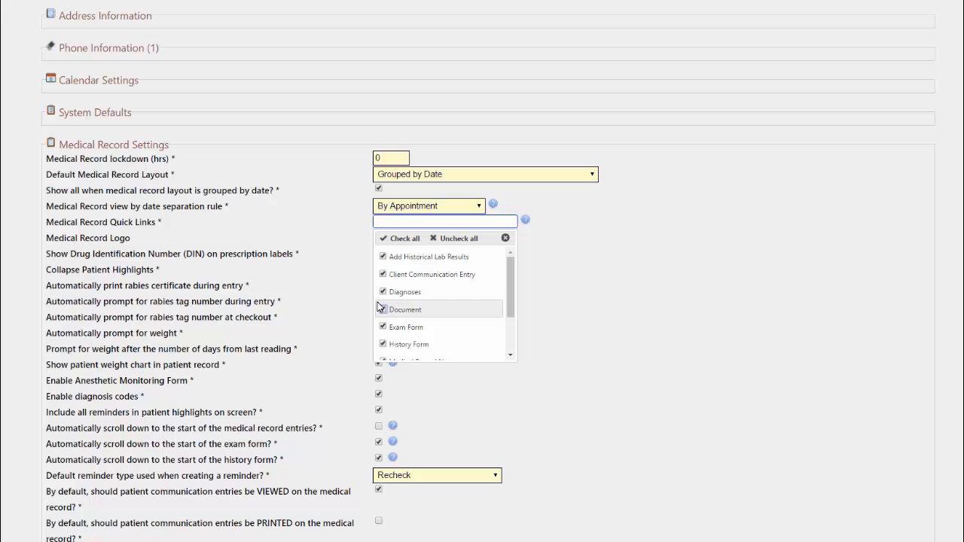
scroll("down", 3)
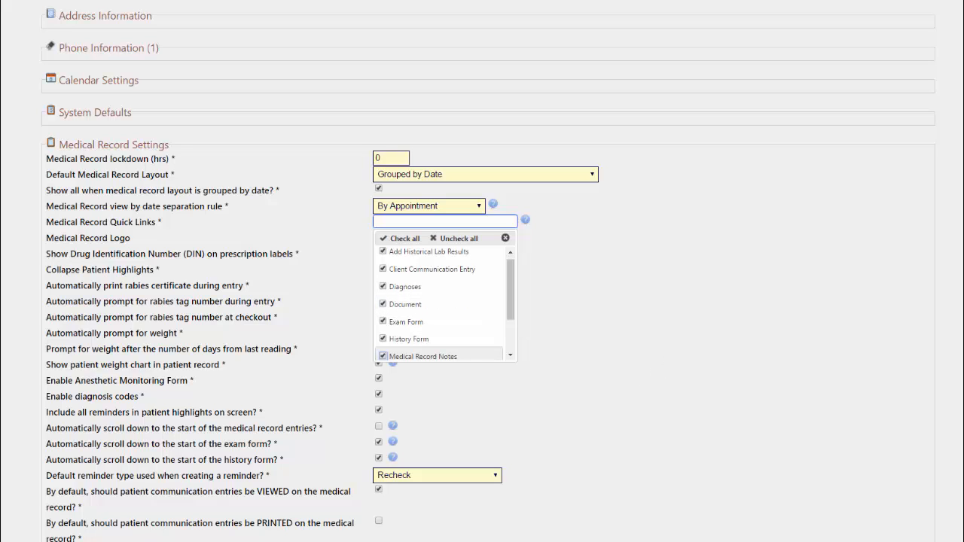
scroll("down", 3)
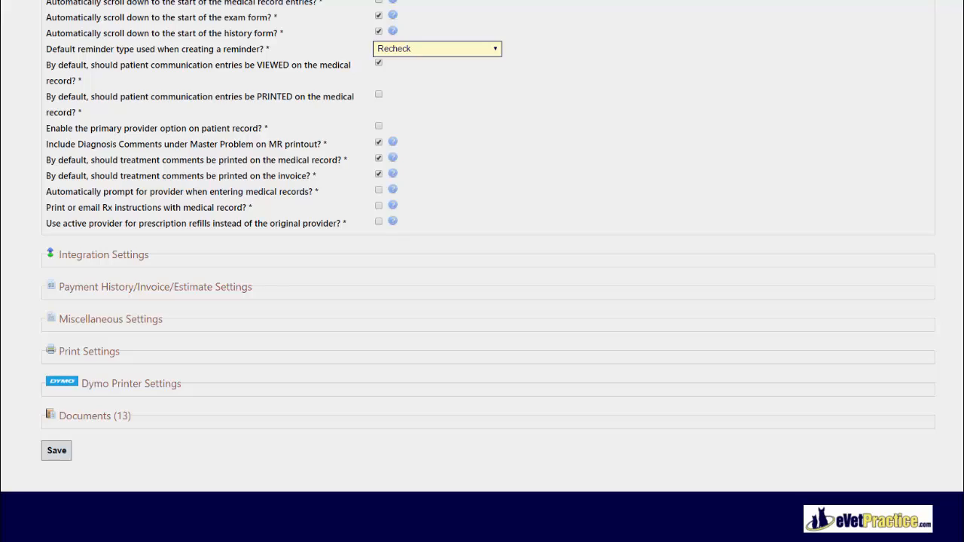
scroll("up", 3)
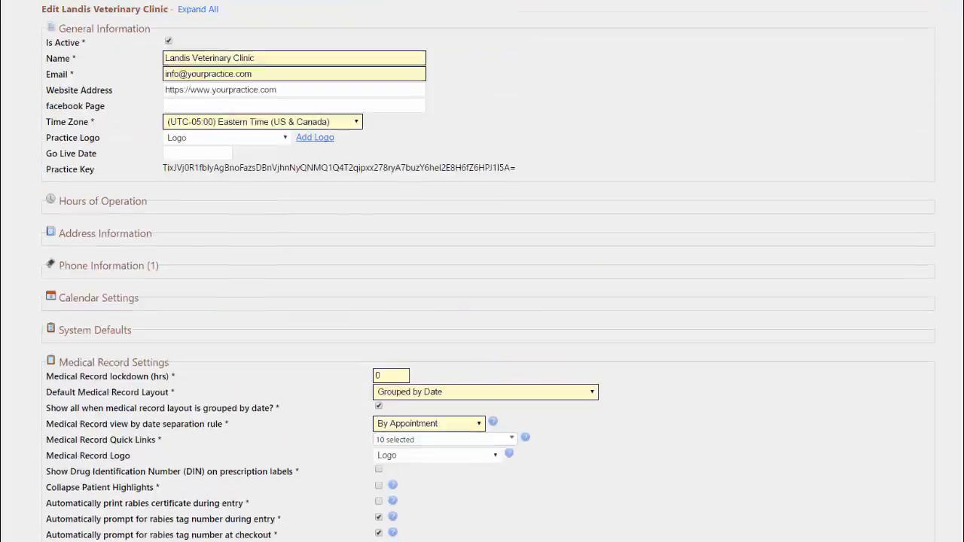
scroll("up", 3)
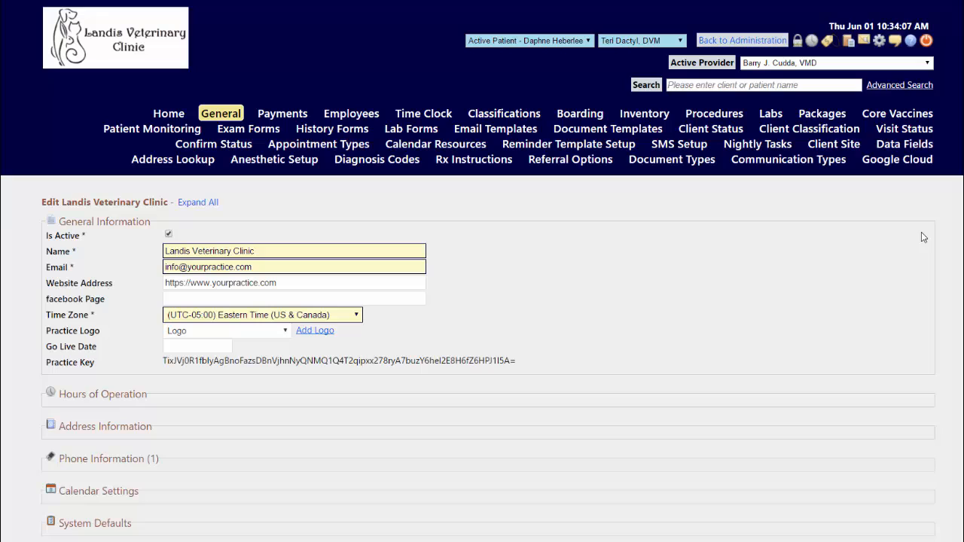
mouse_move(210, 188)
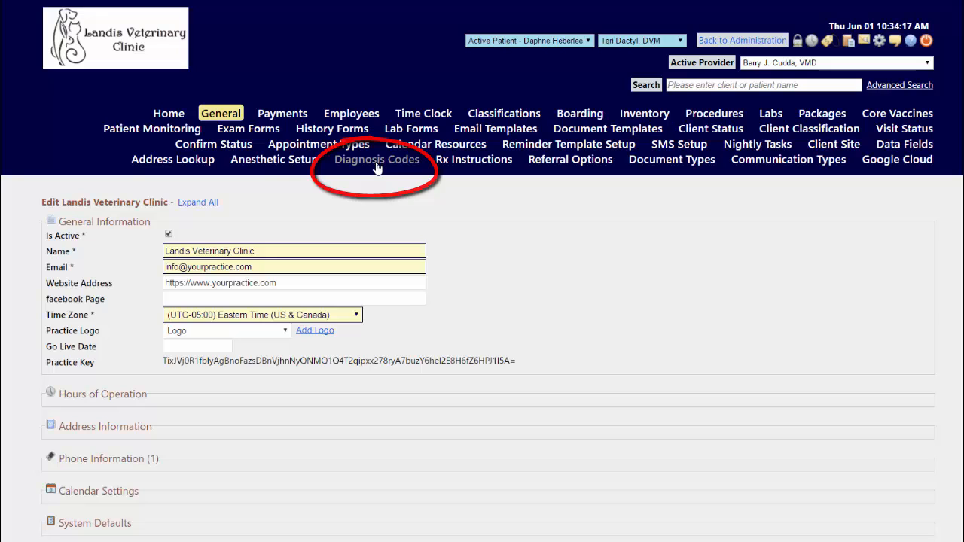
Show the practice's Diagnosis Codes list from the General administration menu.
left_click(376, 160)
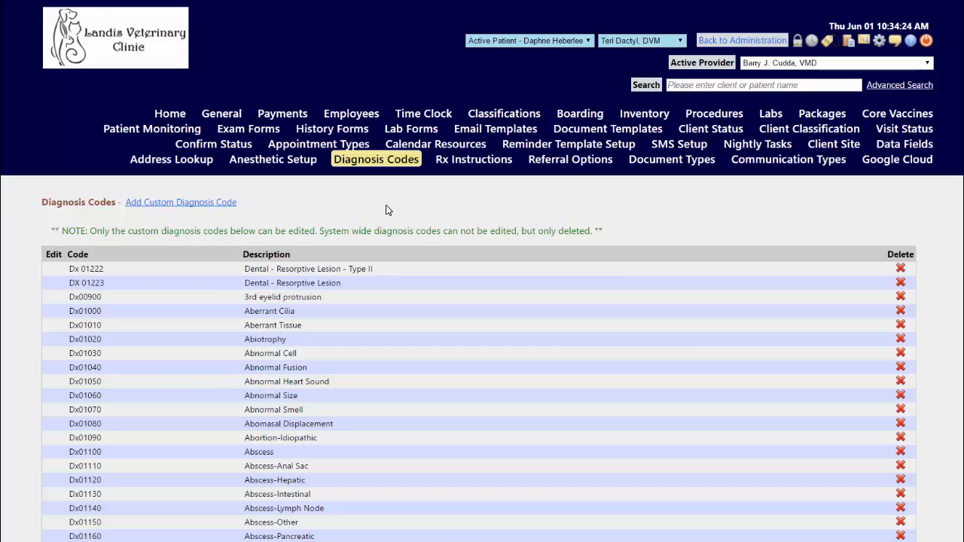
mouse_move(295, 193)
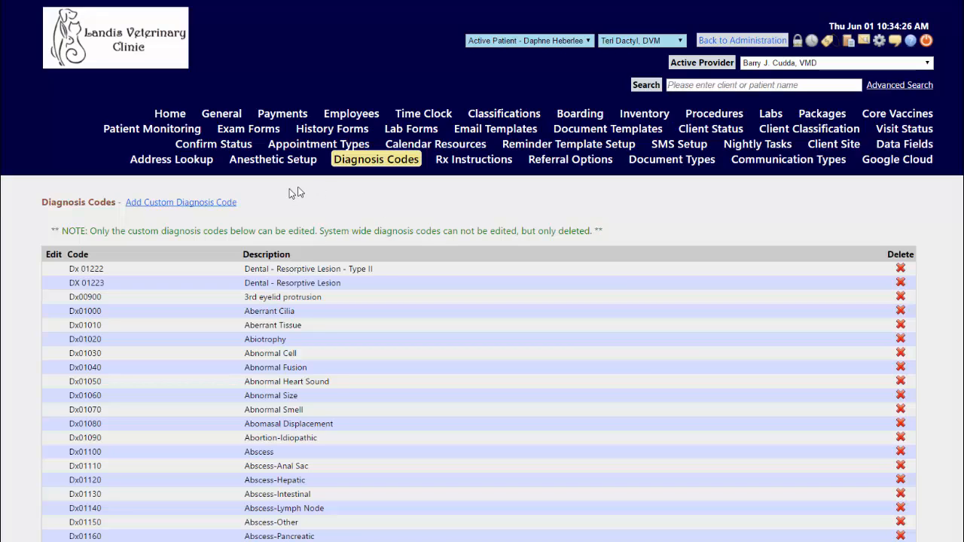
mouse_move(181, 202)
type("ACHIL")
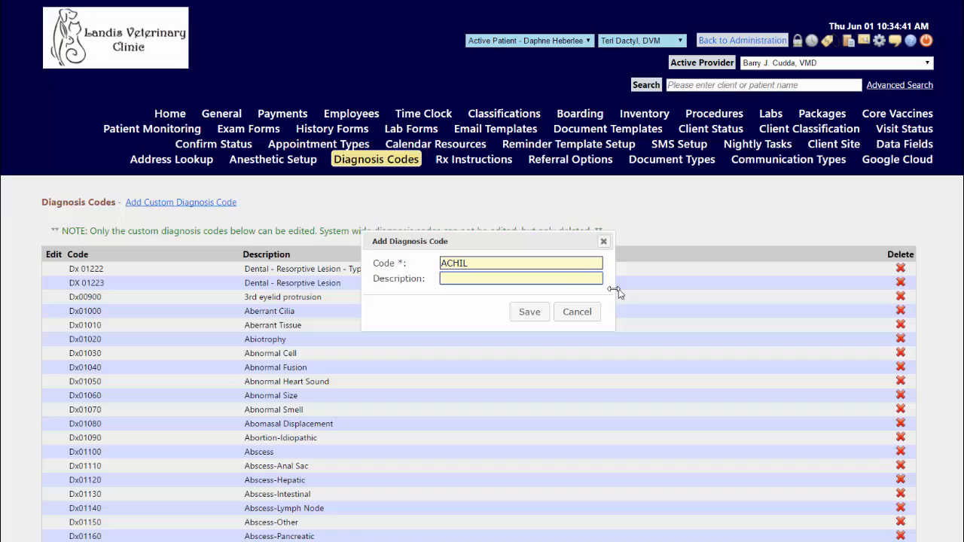
Save custom code ACHIL described as 'Achilles Tendon Tear/Avulsion' to the catalog.
type("Achilles Tendon Tear/Avulsion")
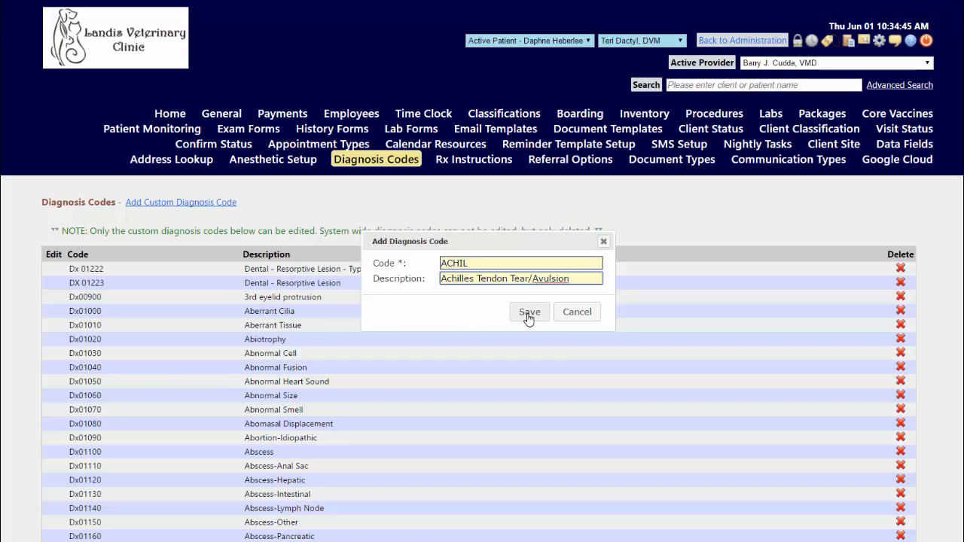
left_click(528, 311)
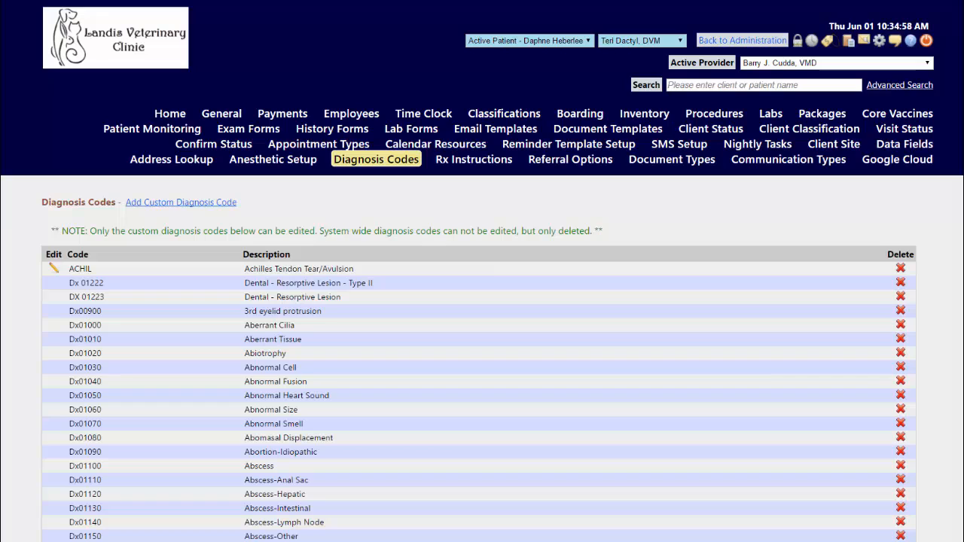
mouse_move(105, 295)
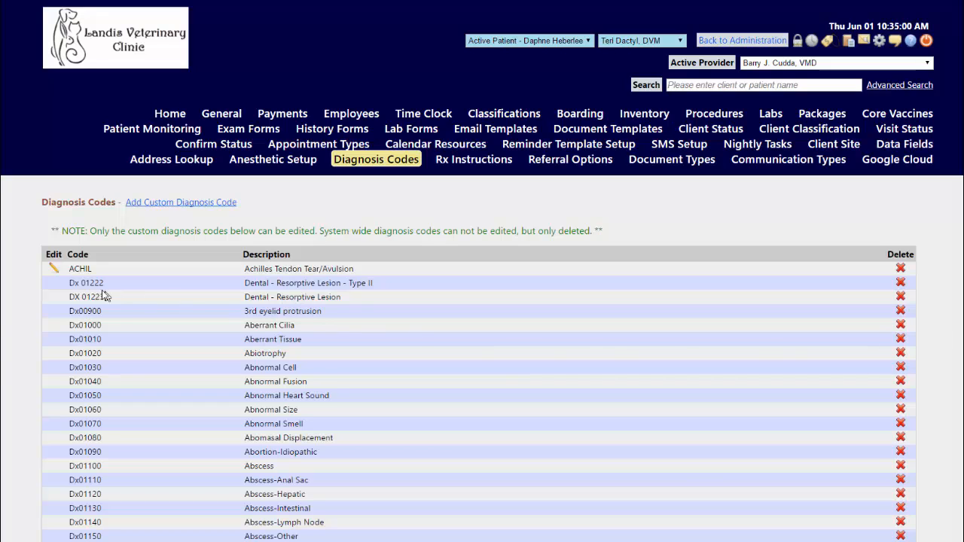
mouse_move(53, 271)
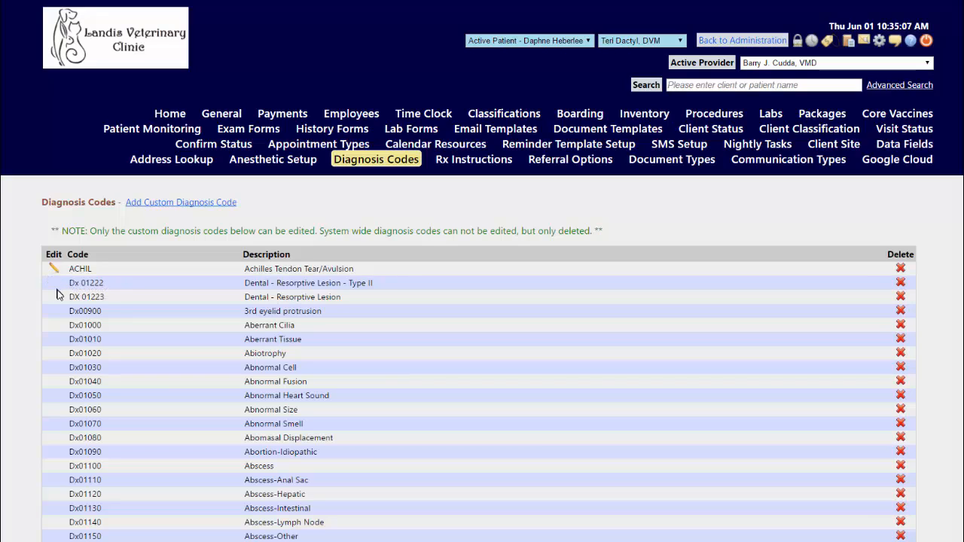
mouse_move(59, 340)
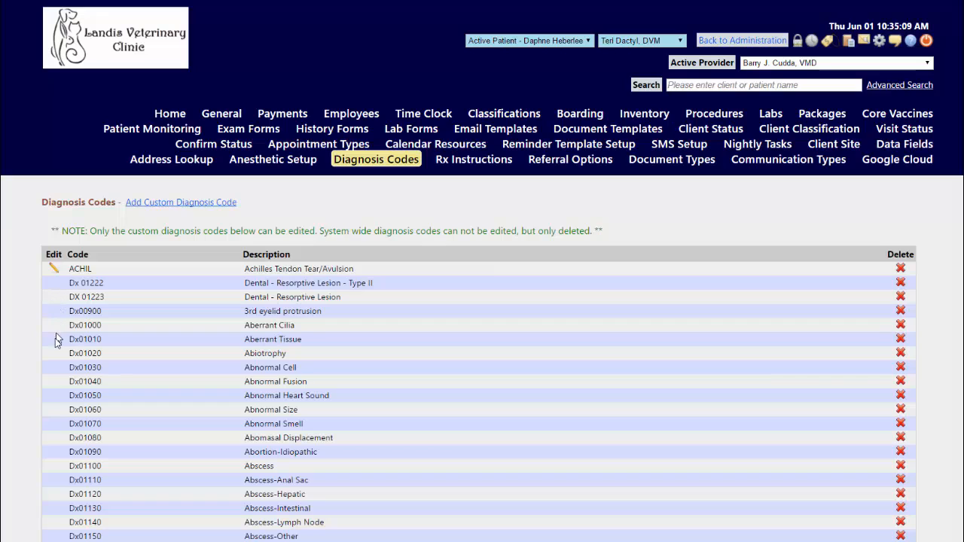
mouse_move(54, 289)
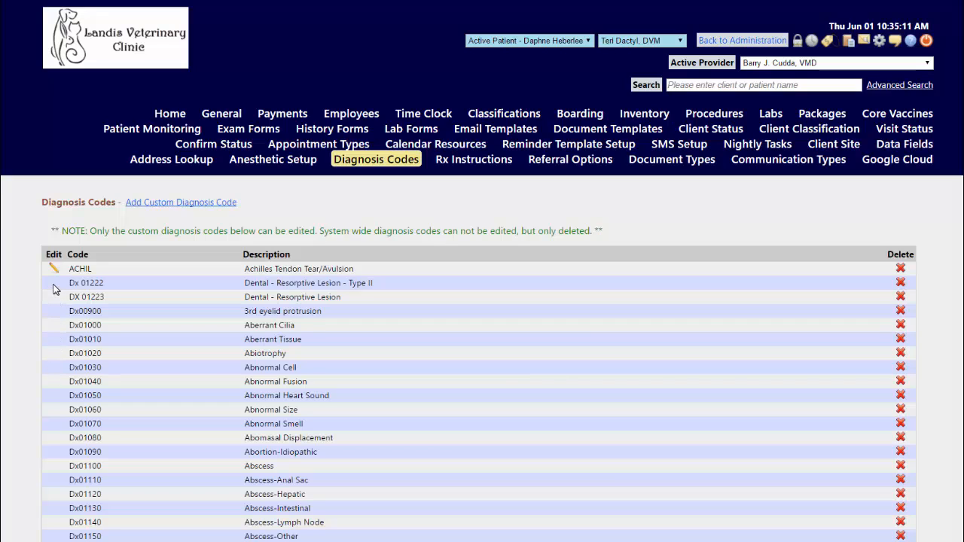